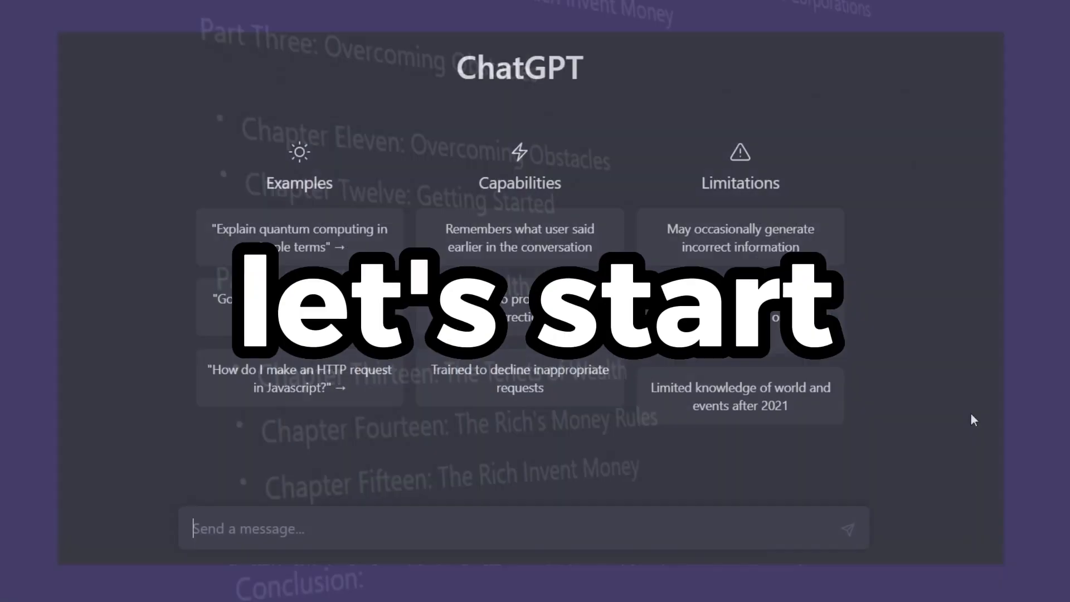
Step: Ask ChatGPT to create a title for a children's storybook
text(create me a)
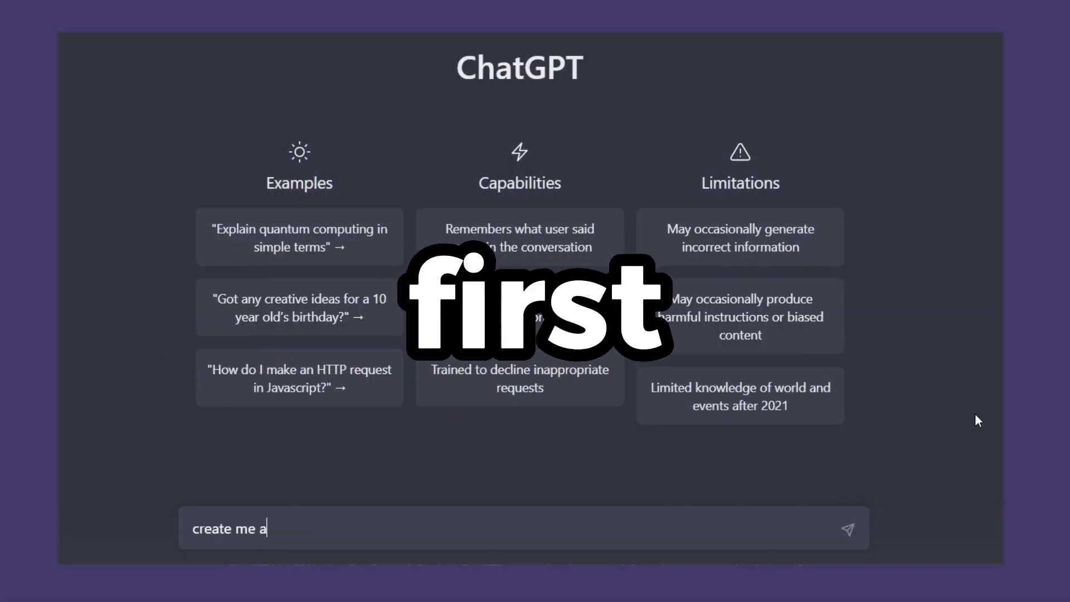
text(titile f)
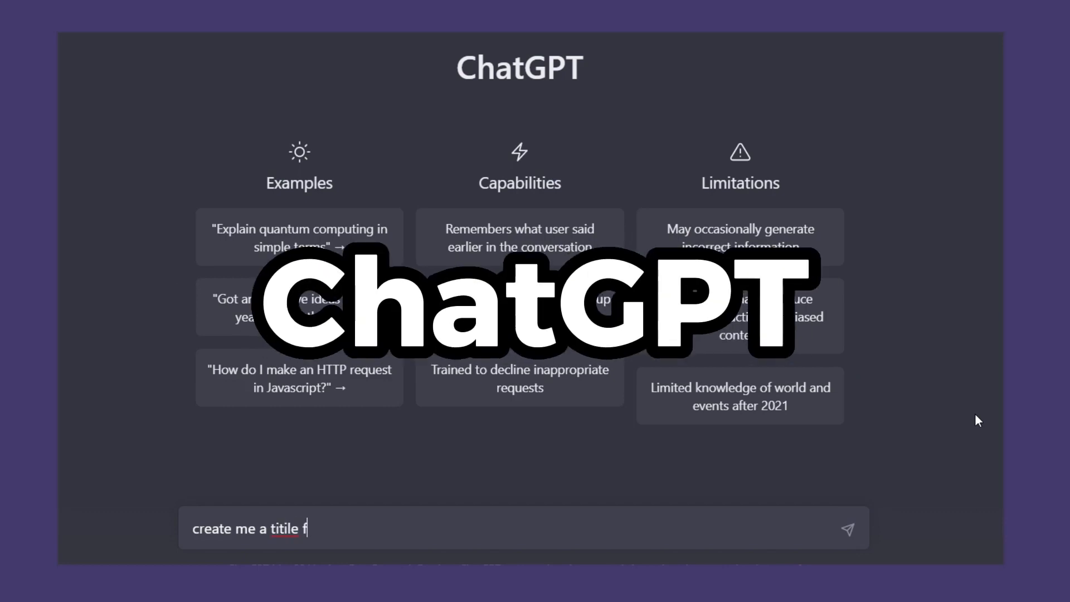
text(or children)
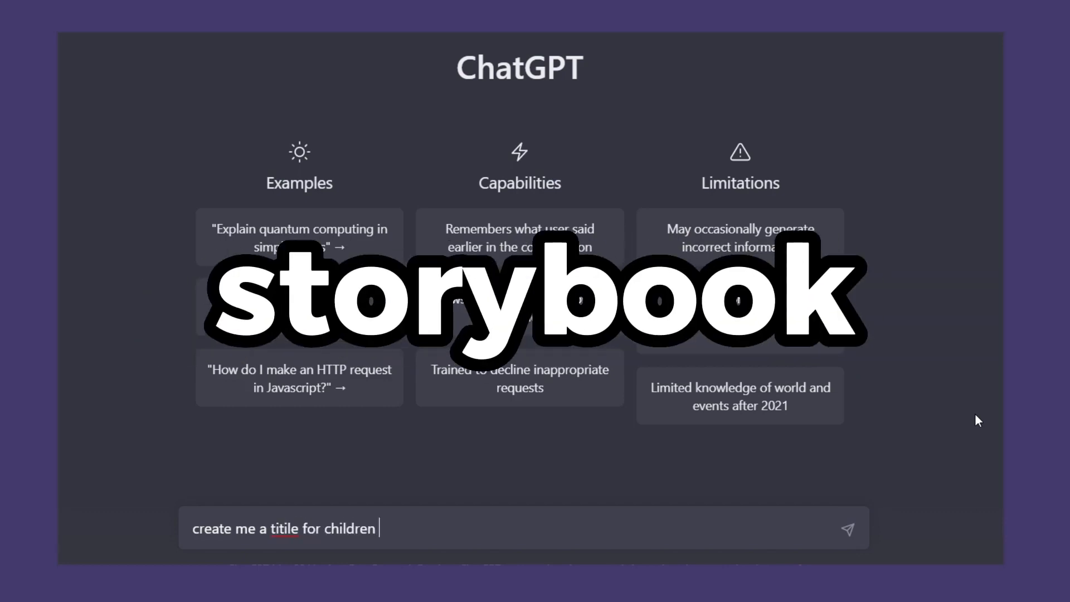
text(storybook)
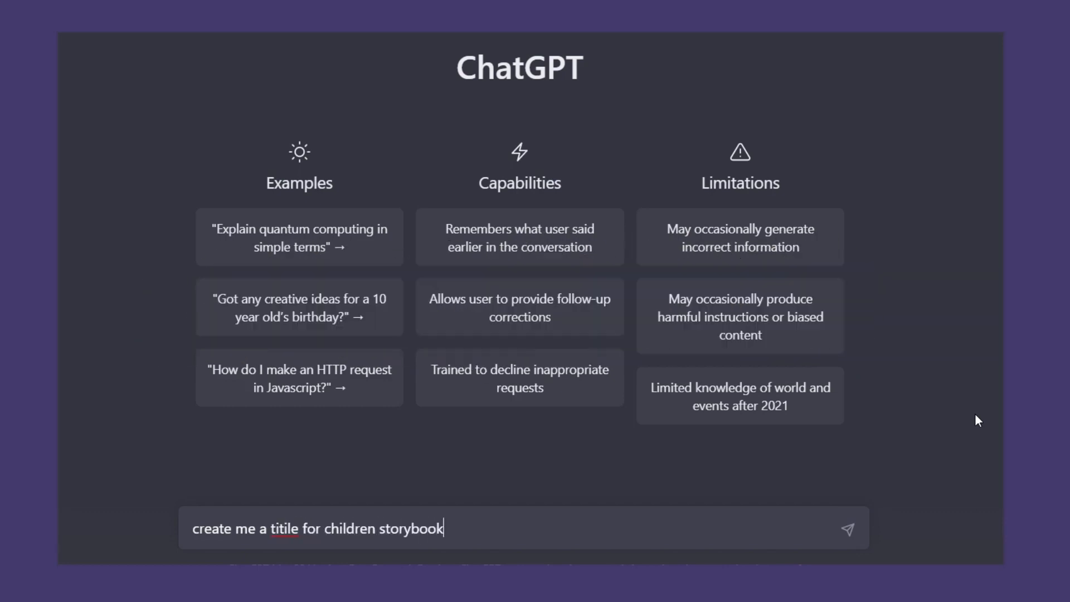
click(847, 528)
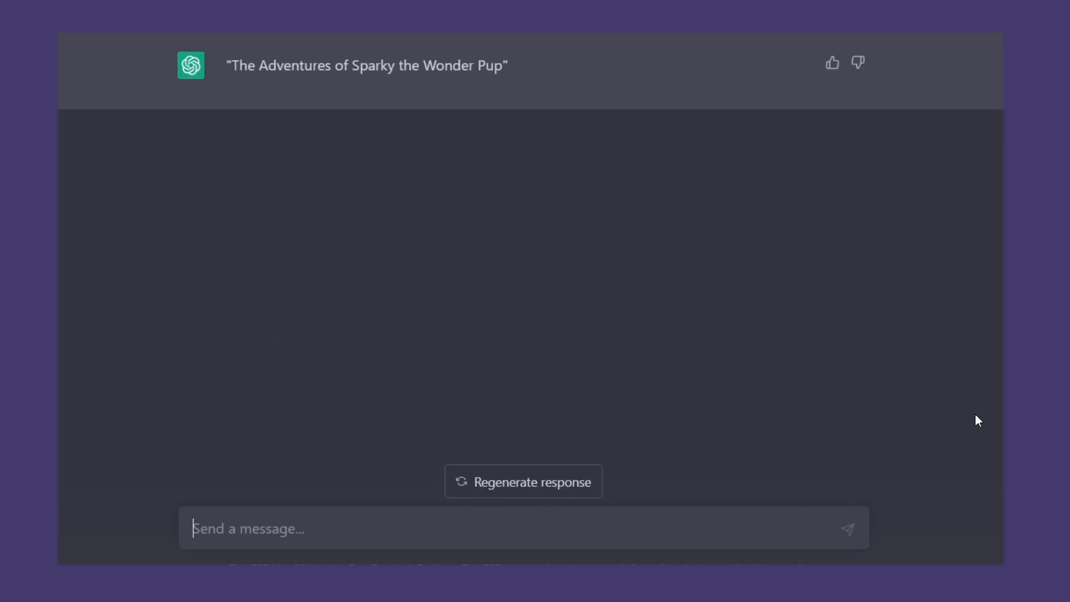
Step: Request another title, then an intriguing rhyming children's storybook title
text(give me another titel)
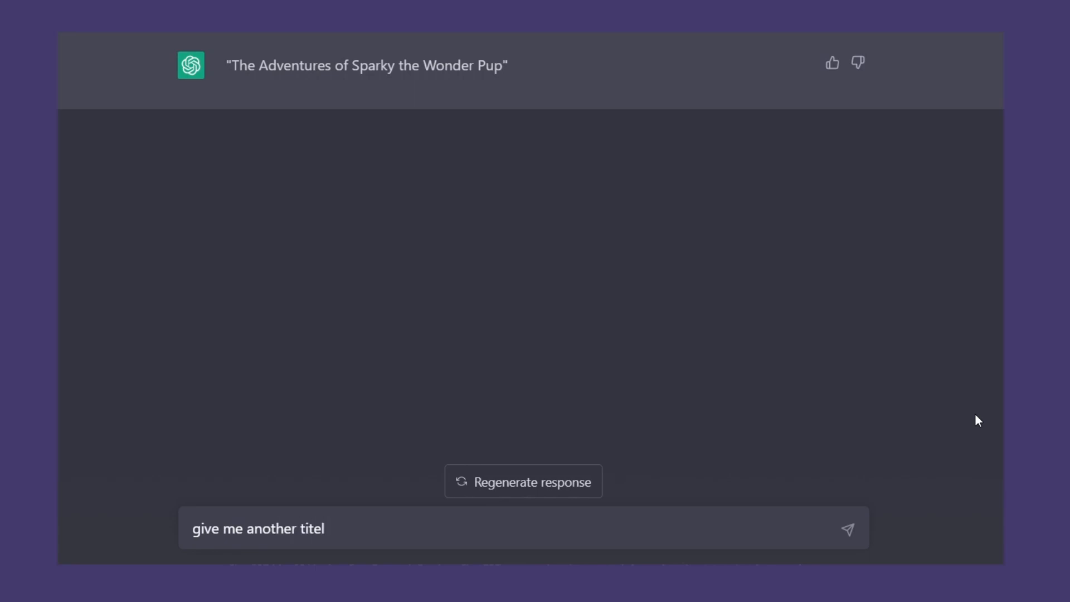
click(847, 528)
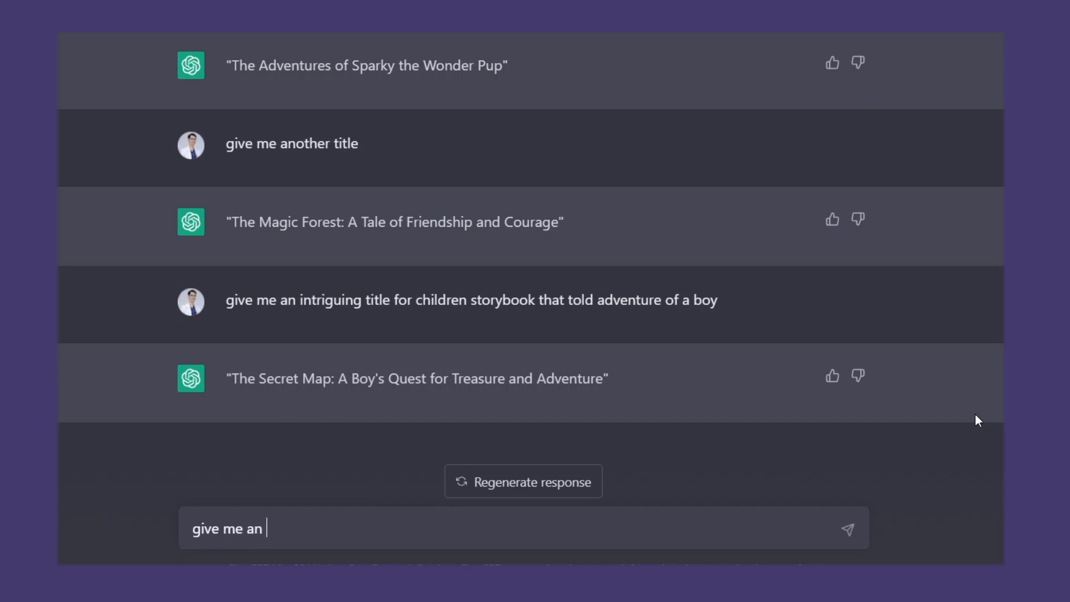
text(intriguing title th)
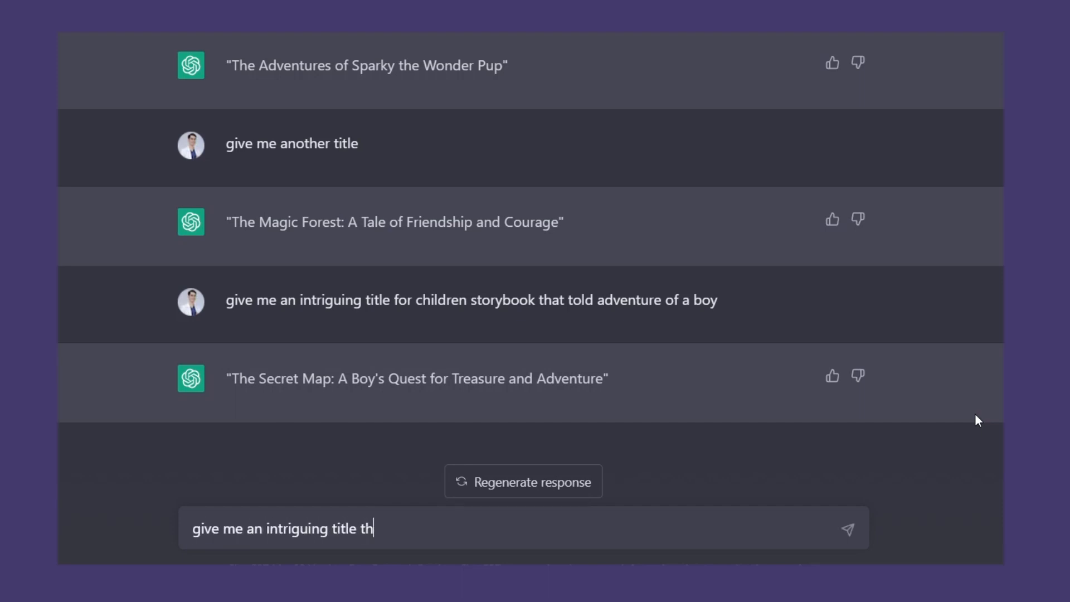
text(at rhyme for children storyboo)
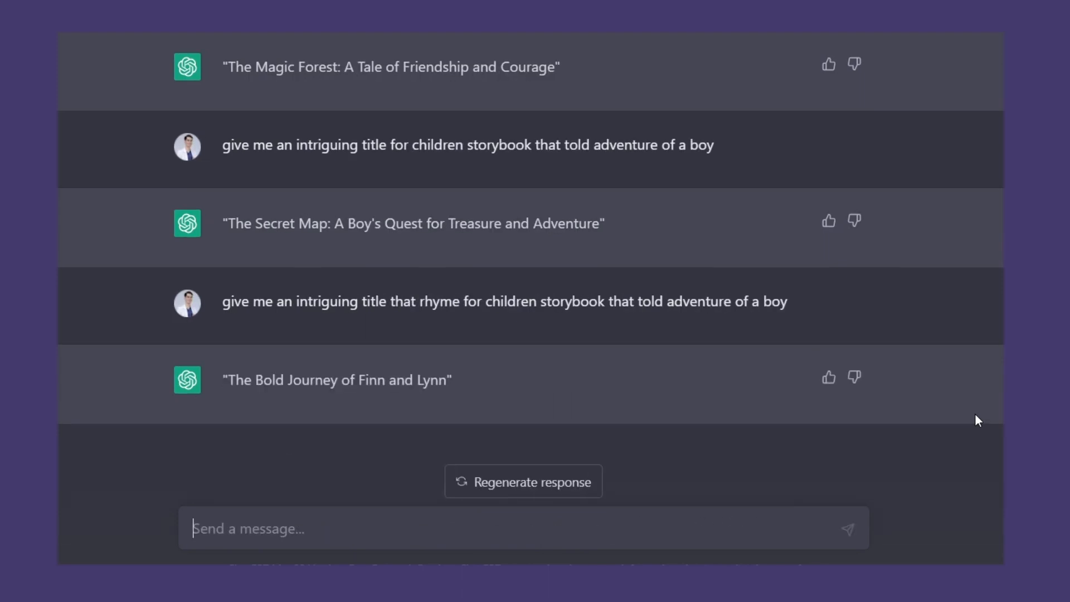
Step: Ask 'what is the story about?' and 'what is the target age' for Finn and Lynn
text(what is the story about?)
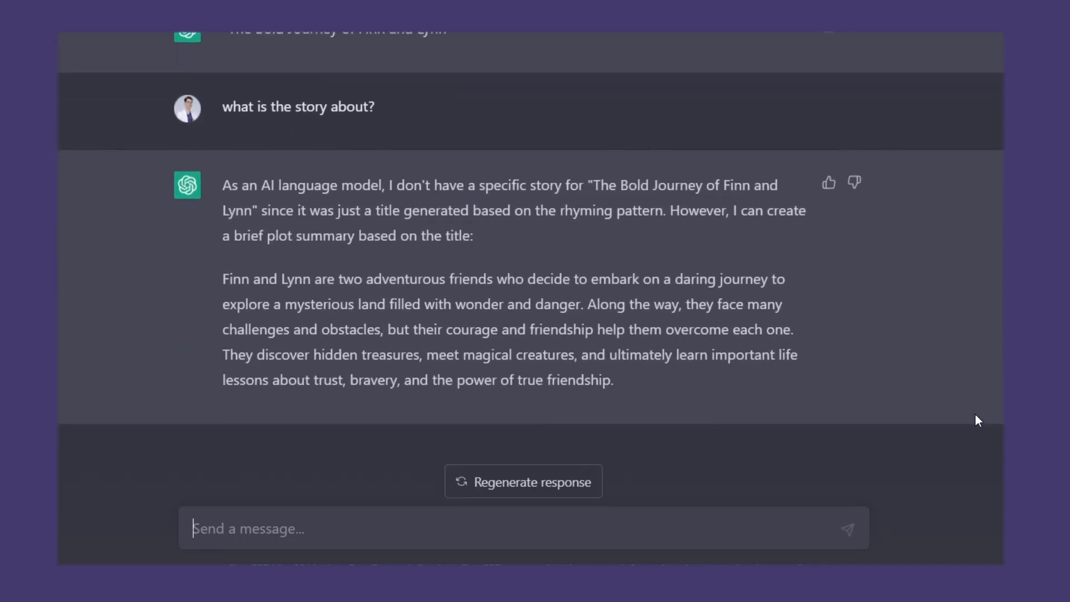
text(what is the target age)
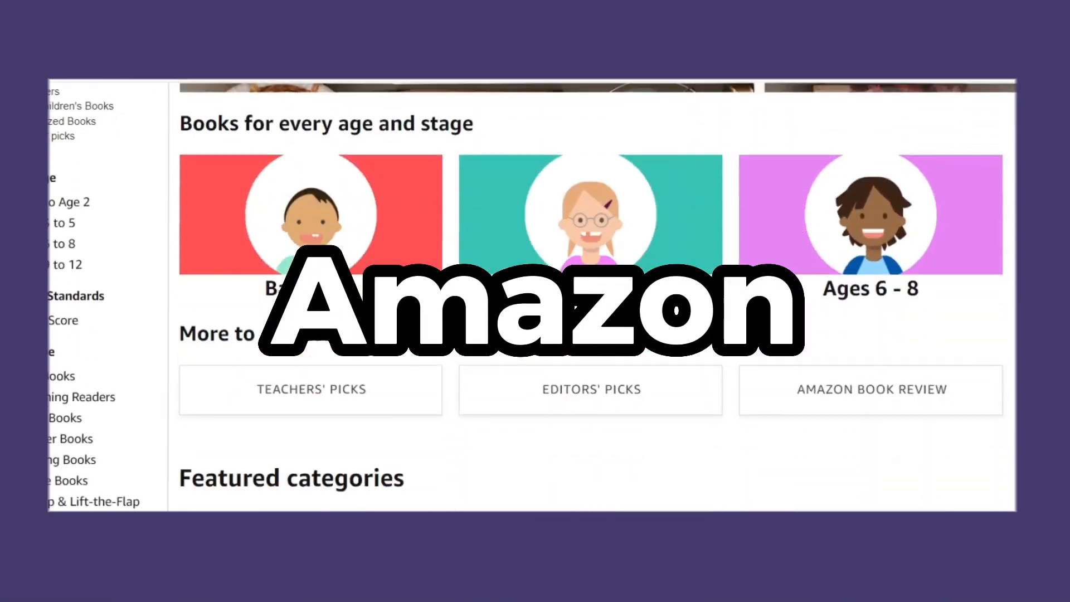
scroll(down, 3)
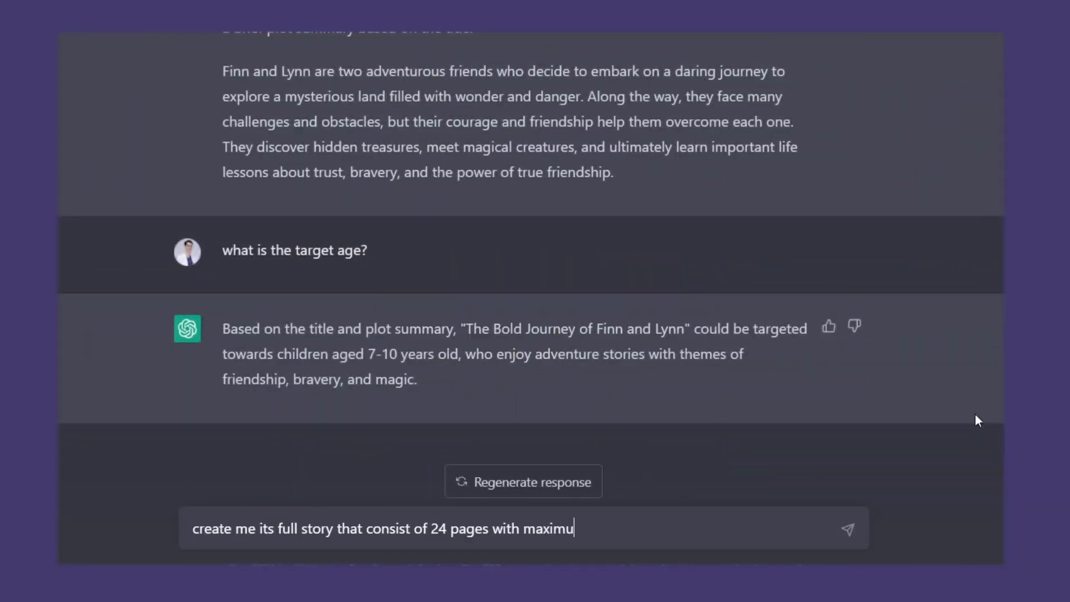
Step: Request the full 24-page story with at most 20 words per page
text(m 20 words each pag)
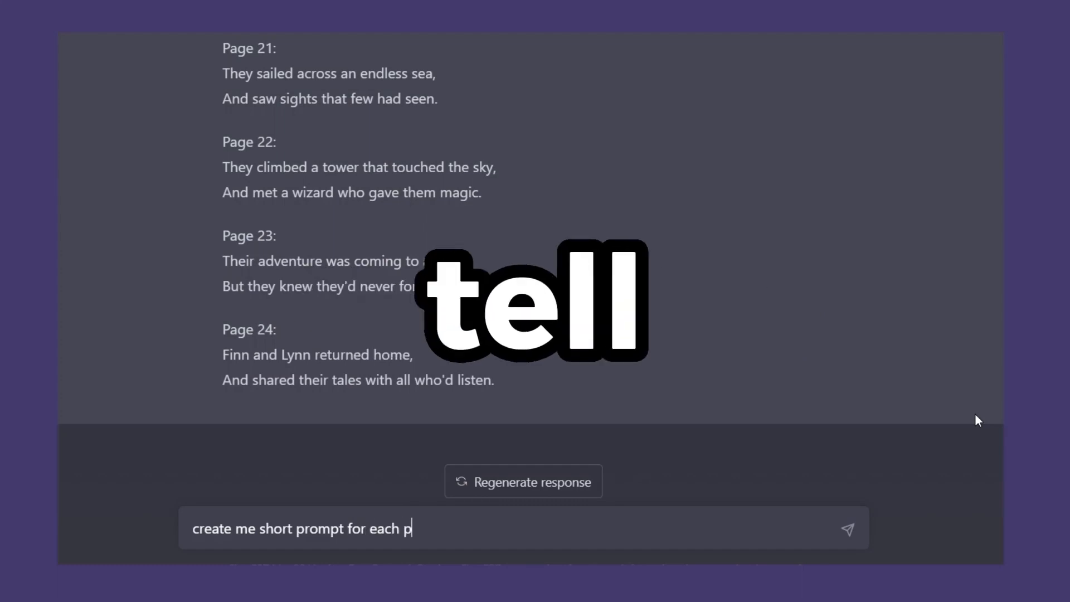
Step: Request a short illustration prompt for each story page and send it
text(age to)
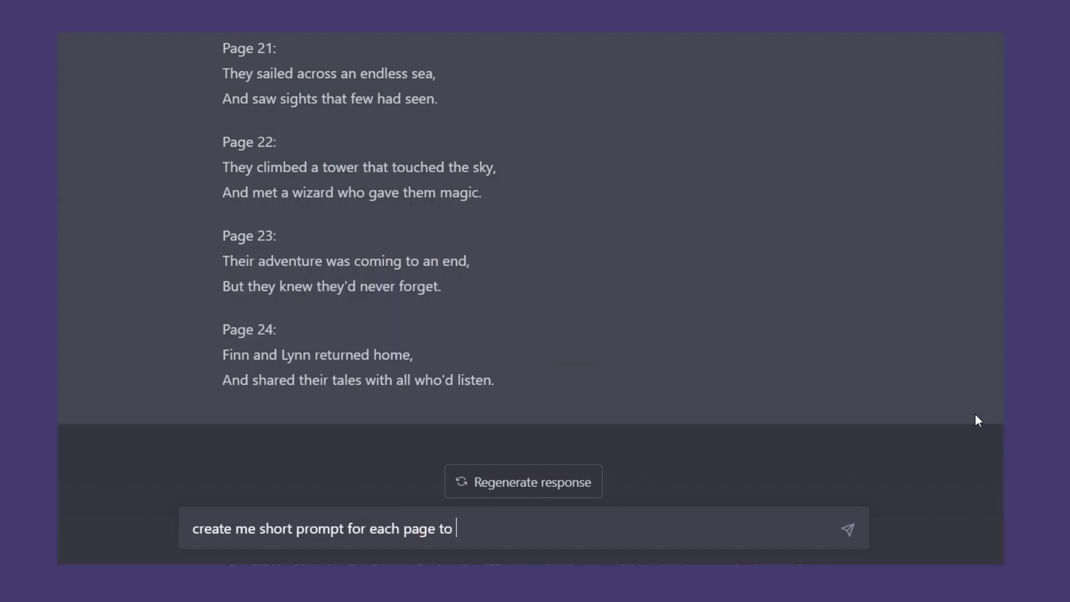
text(create its illustration)
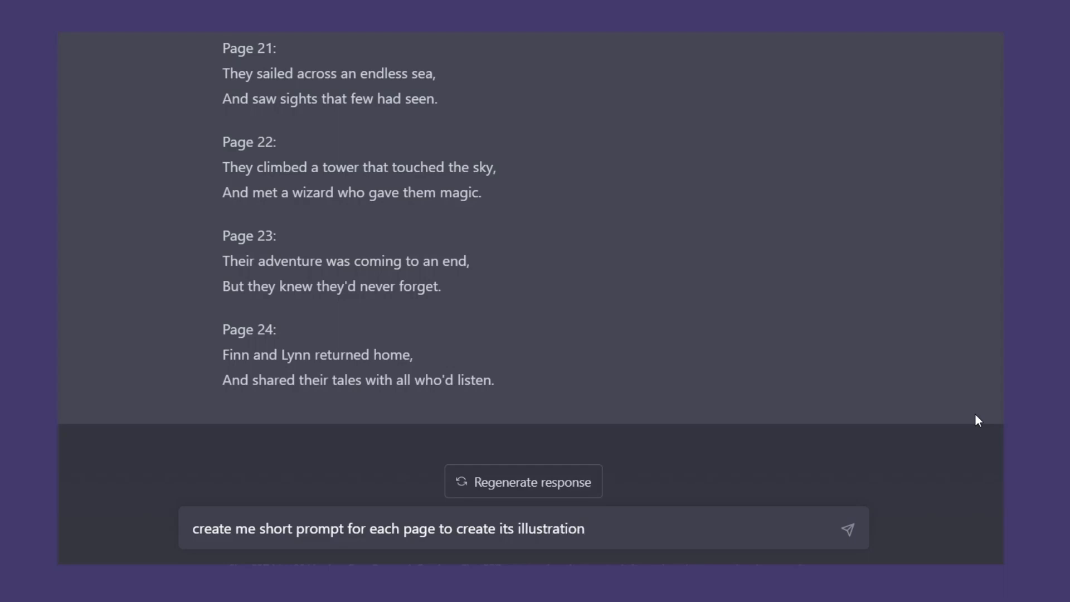
click(846, 528)
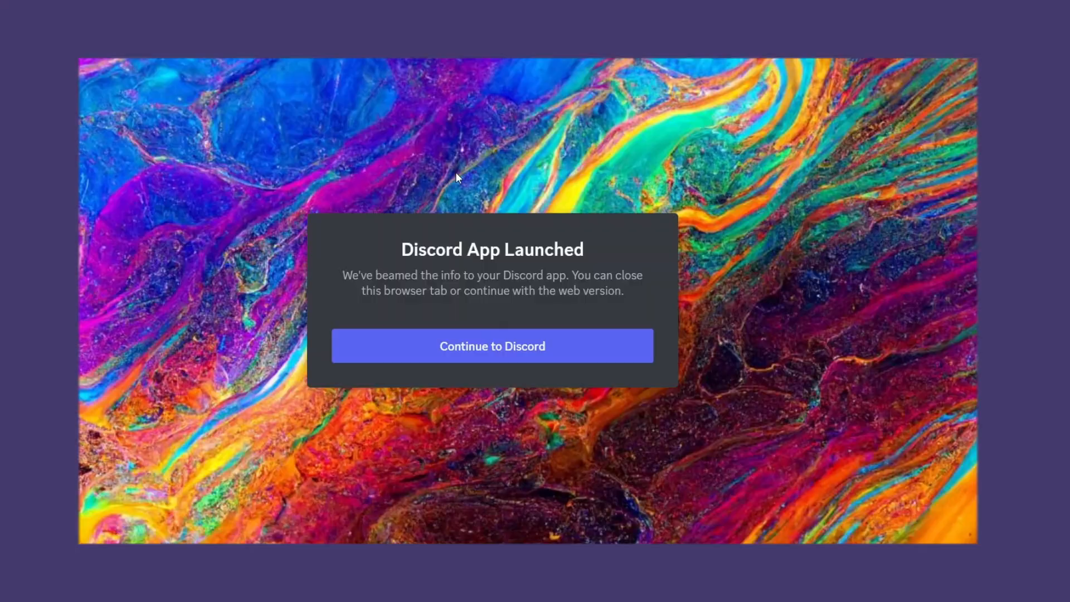
Step: Continue to Discord in the browser from the app-launched dialog
click(492, 346)
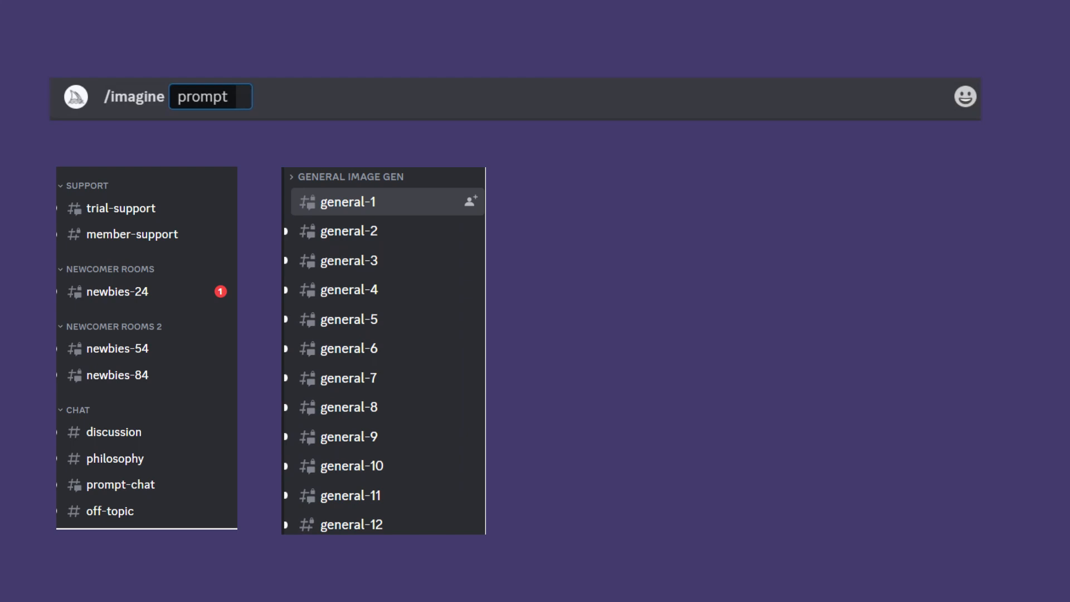
Step: Type the Finn and Lynn adventure /imagine prompt with paint style, pastel color
text(dog wi)
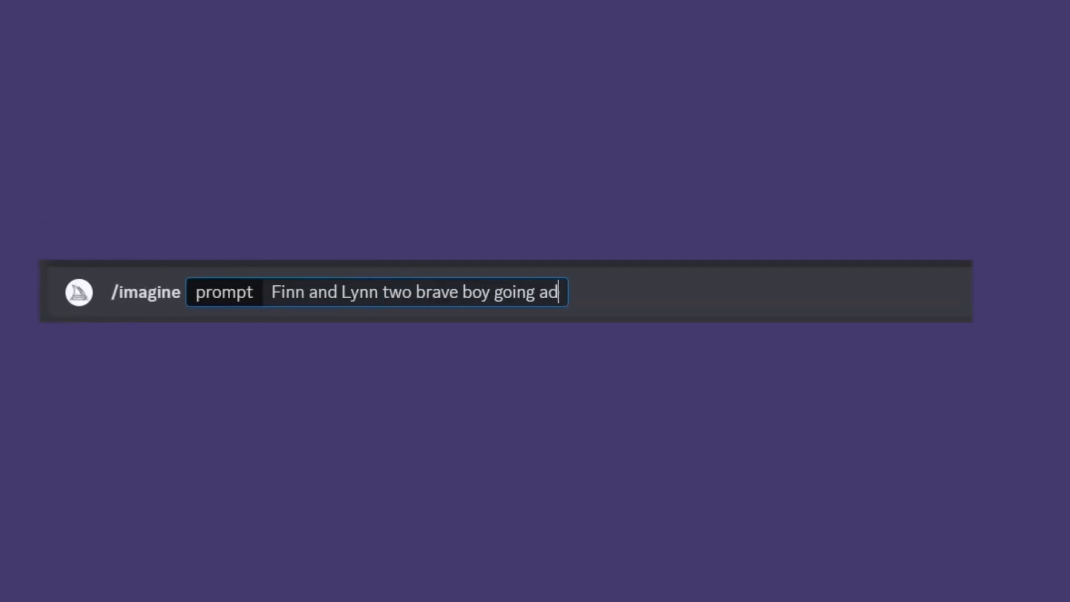
text(venture, paint style, pastel color)
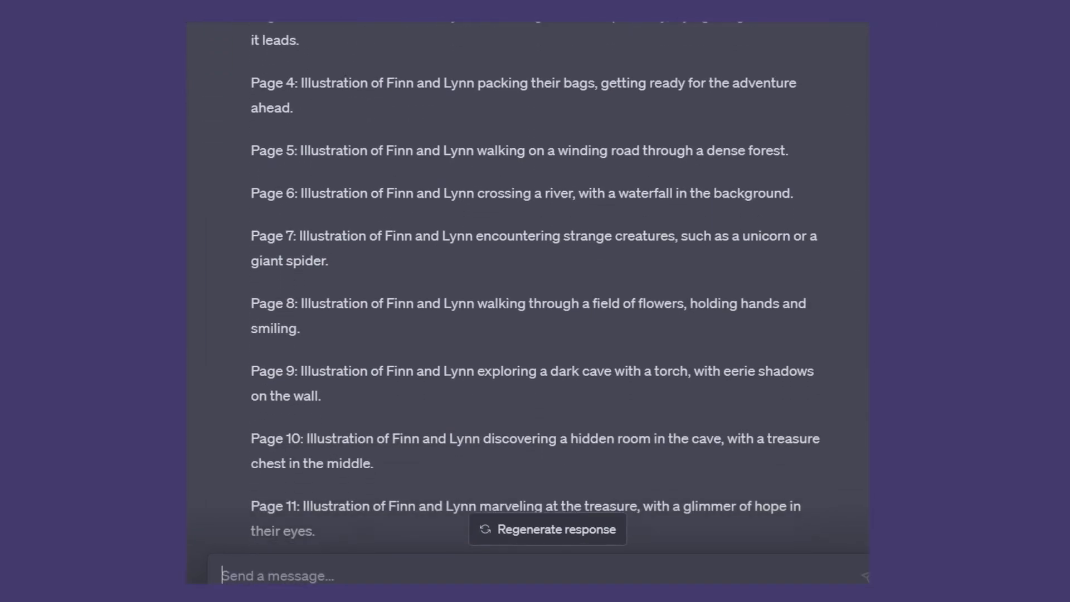
scroll(down, 3)
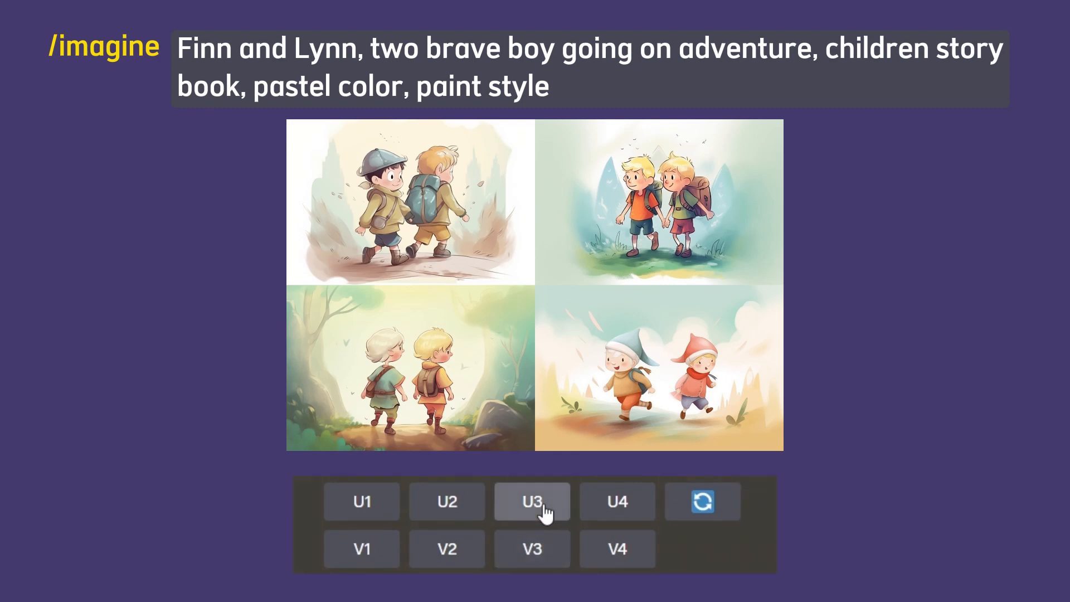
Step: Upscale image U3, the two boys walking down a forest path
click(532, 503)
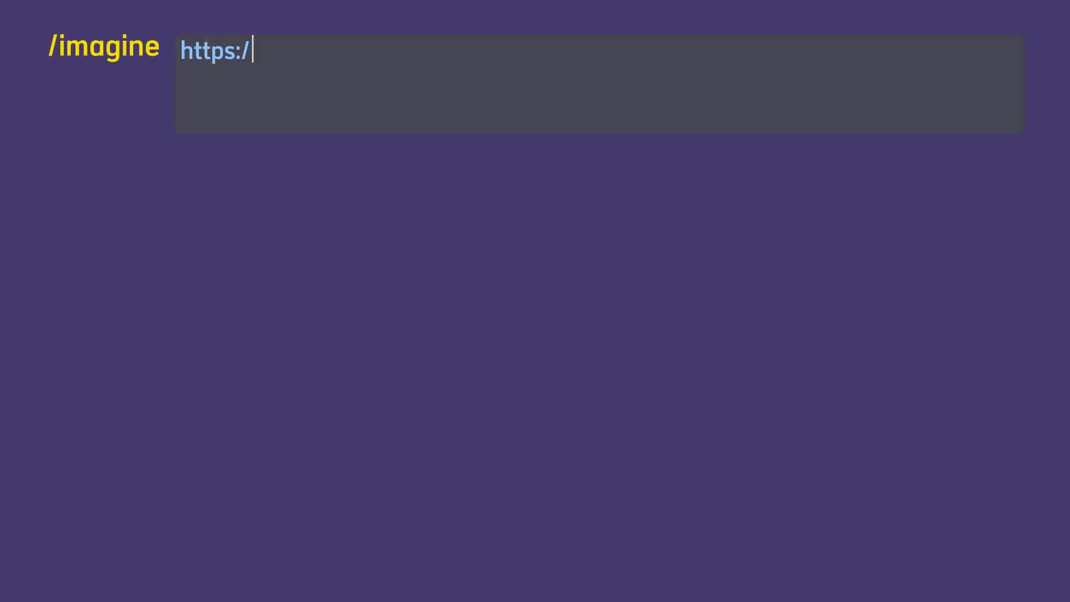
Step: Submit the s.mj.run image-linked prompt of Finn and Lynn gazing from their town
text(/s.mj.run/cbzuzgTCqco Fi)
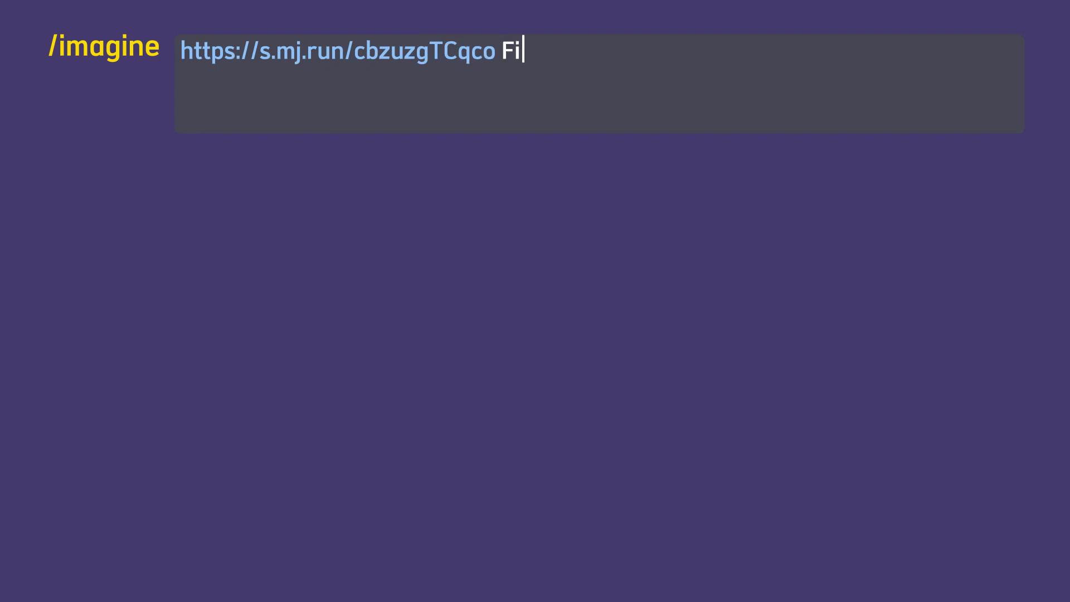
text(nn and Lynn two brave boy in their small town, looking out into the distance with a sense of wonder, children story book, pastel color,paint style --ar 3:2 --seed 1891844104)
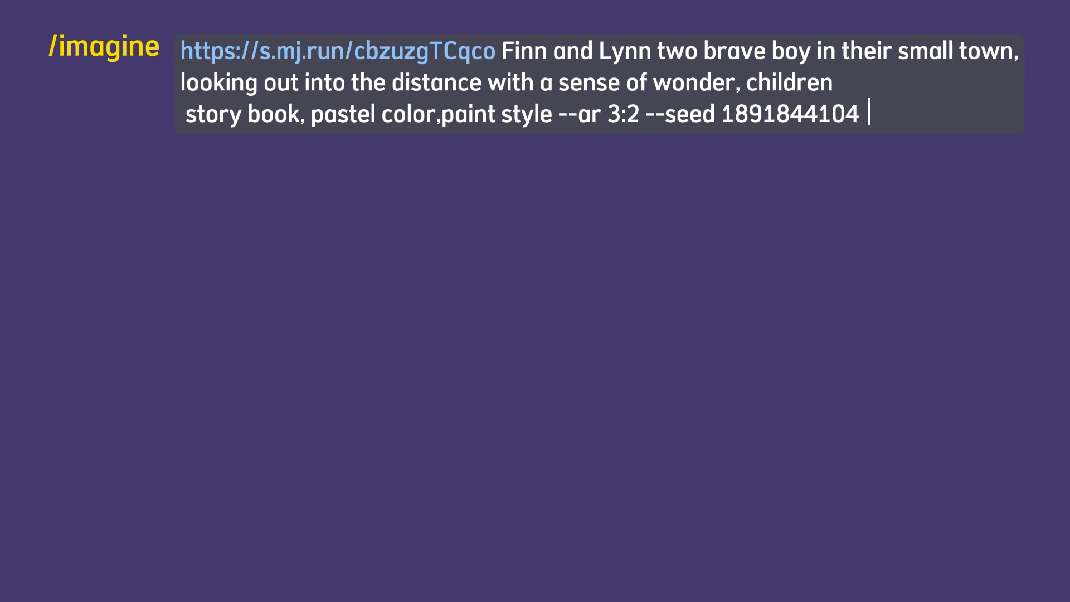
key(Enter)
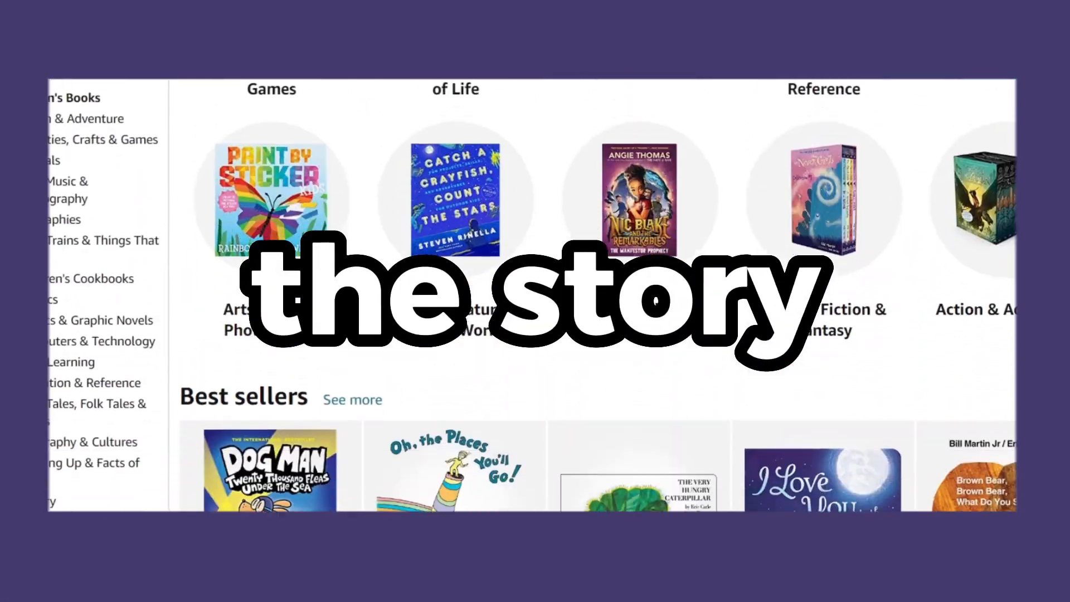
scroll(down, 3)
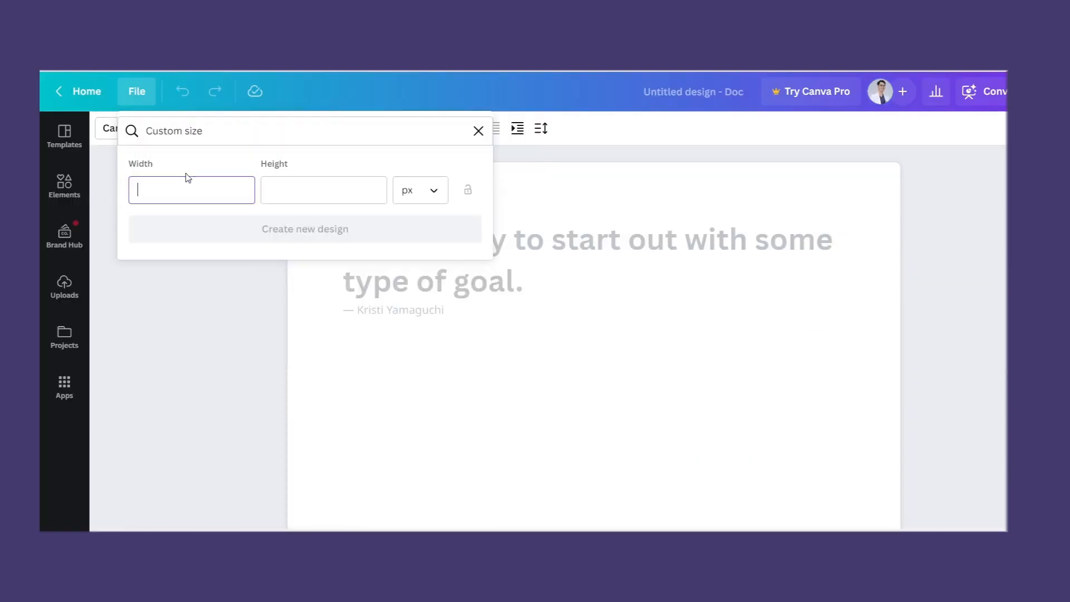
Step: Enter 1 in the custom design's Width field
click(420, 190)
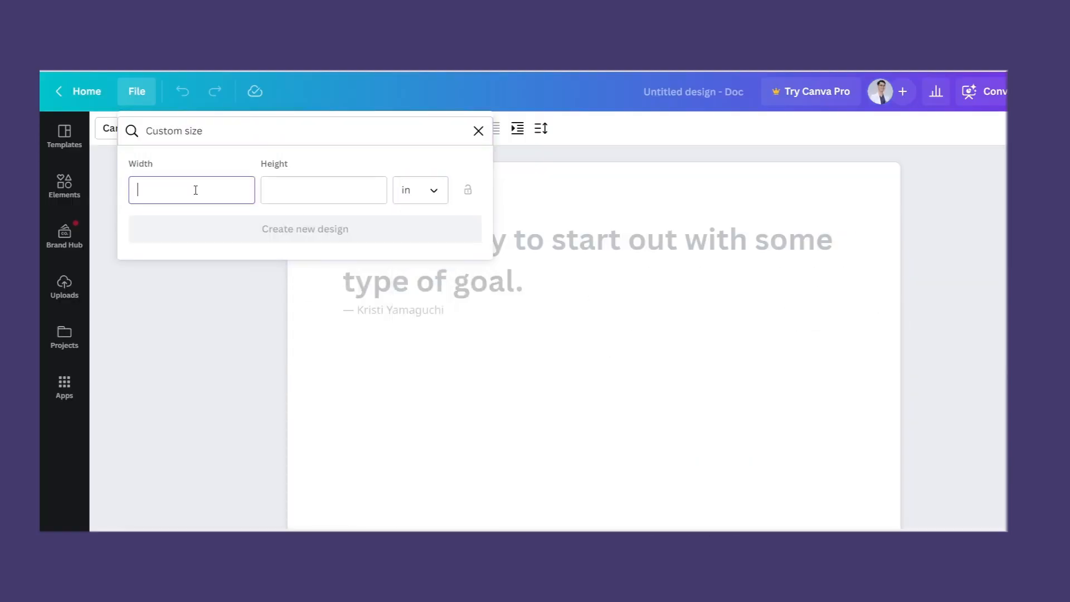
text(1)
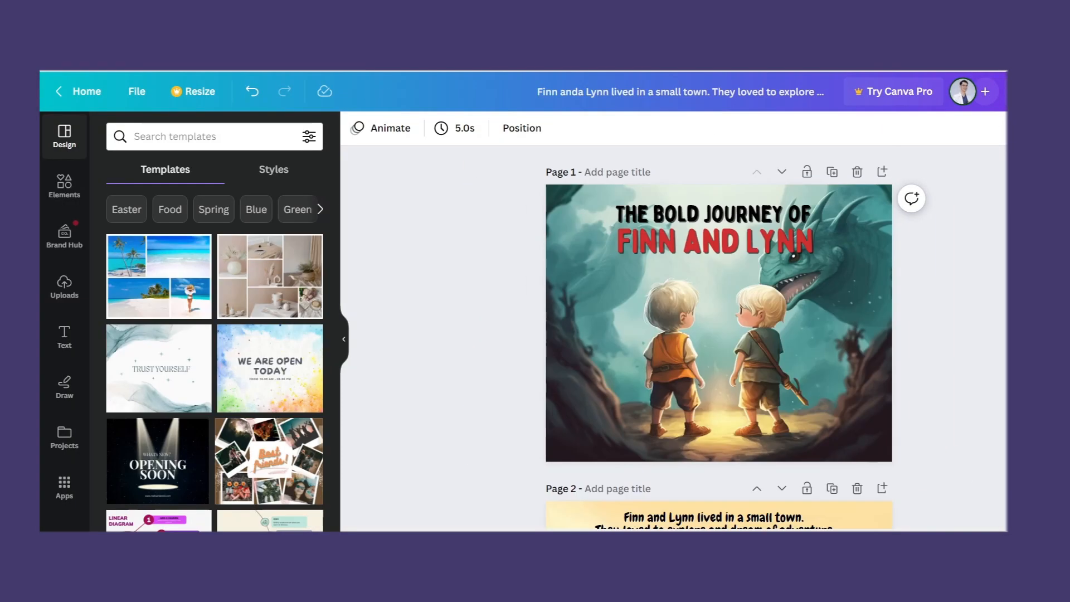
scroll(down, 3)
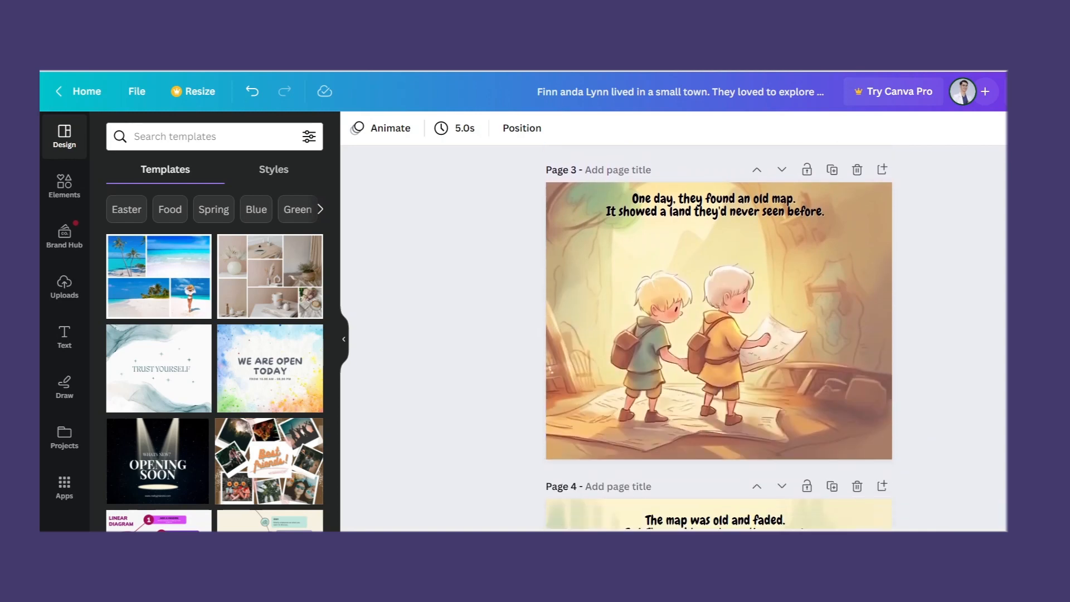
scroll(down, 3)
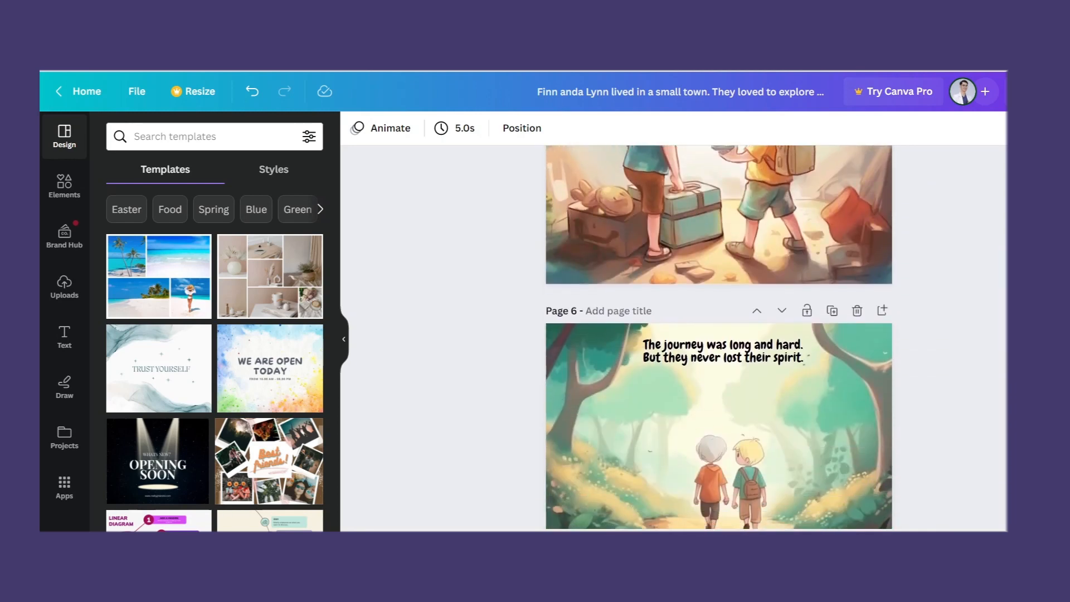
scroll(down, 3)
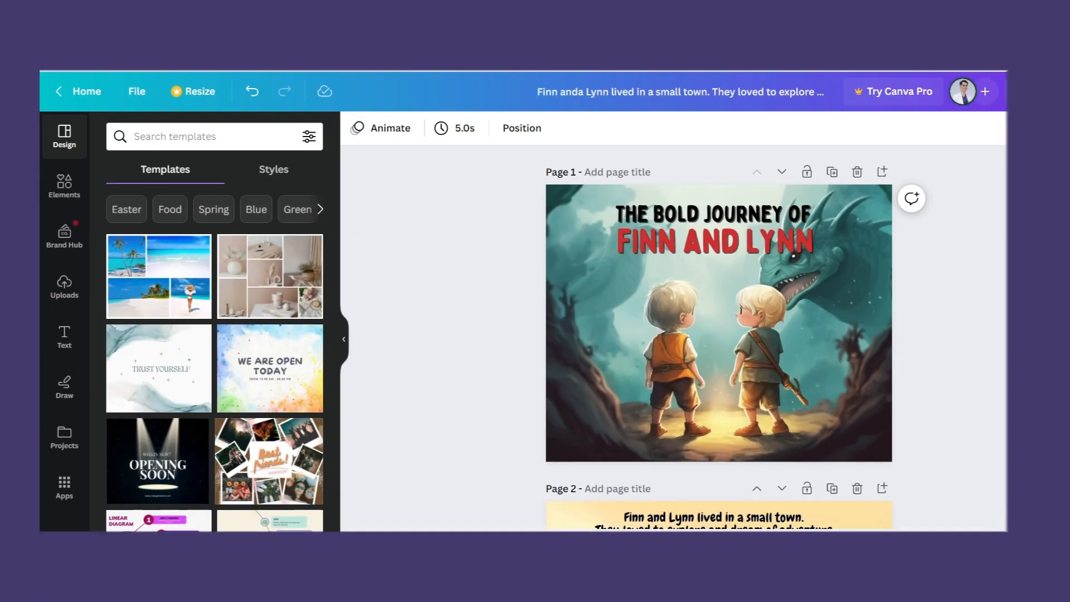
Step: Download the storybook from Share with PDF Print as the file type
click(967, 91)
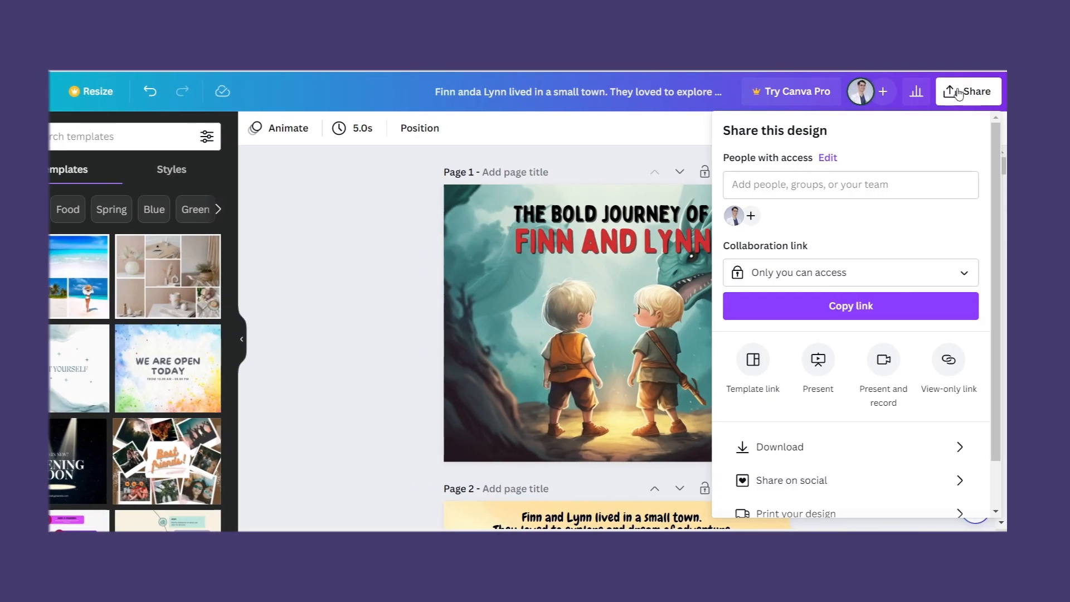
click(780, 447)
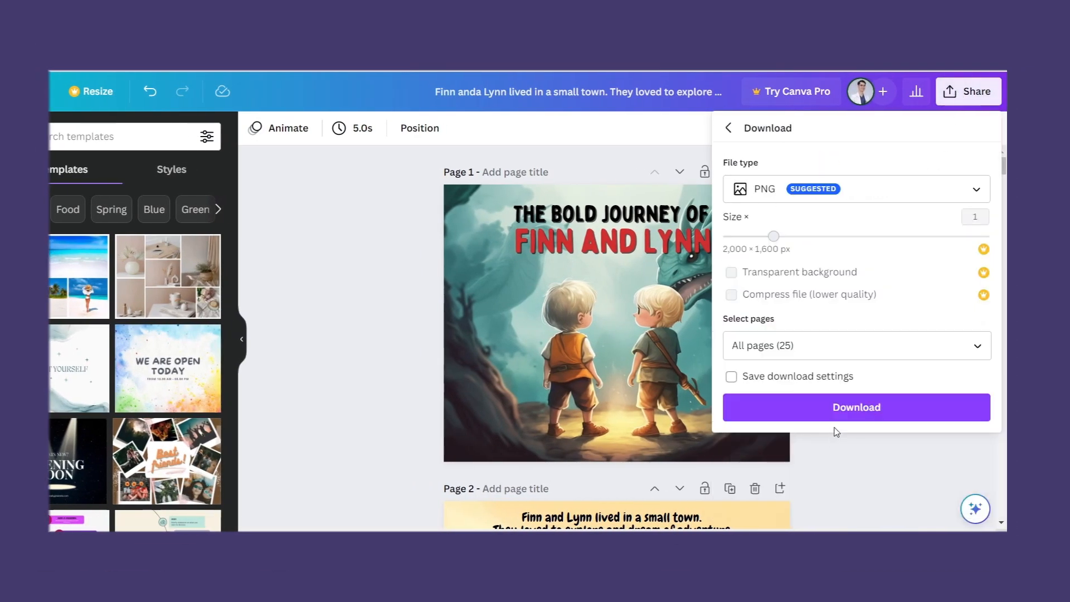
click(857, 189)
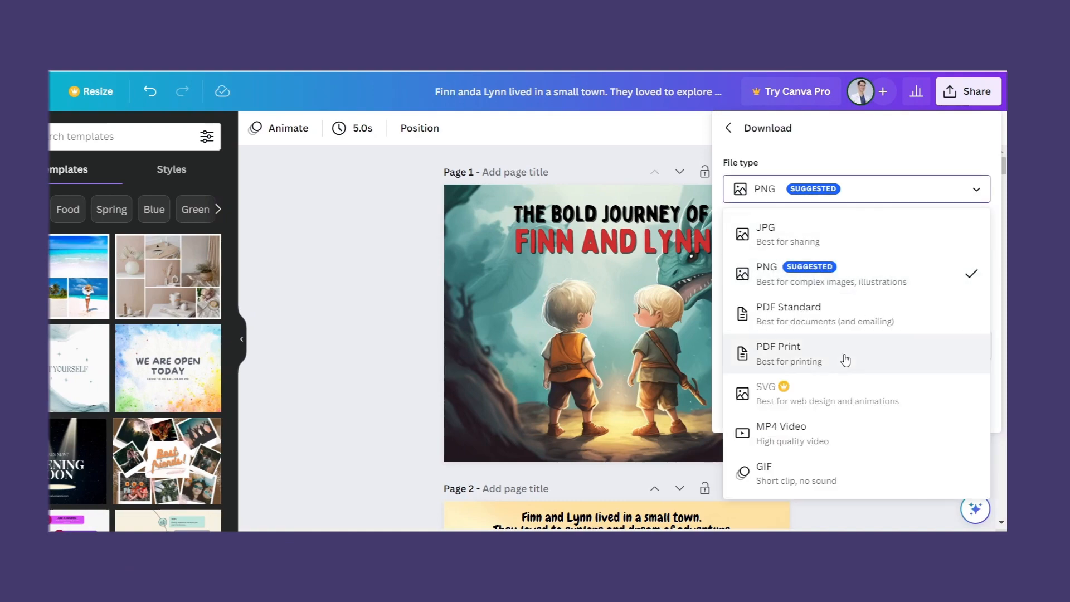
click(779, 353)
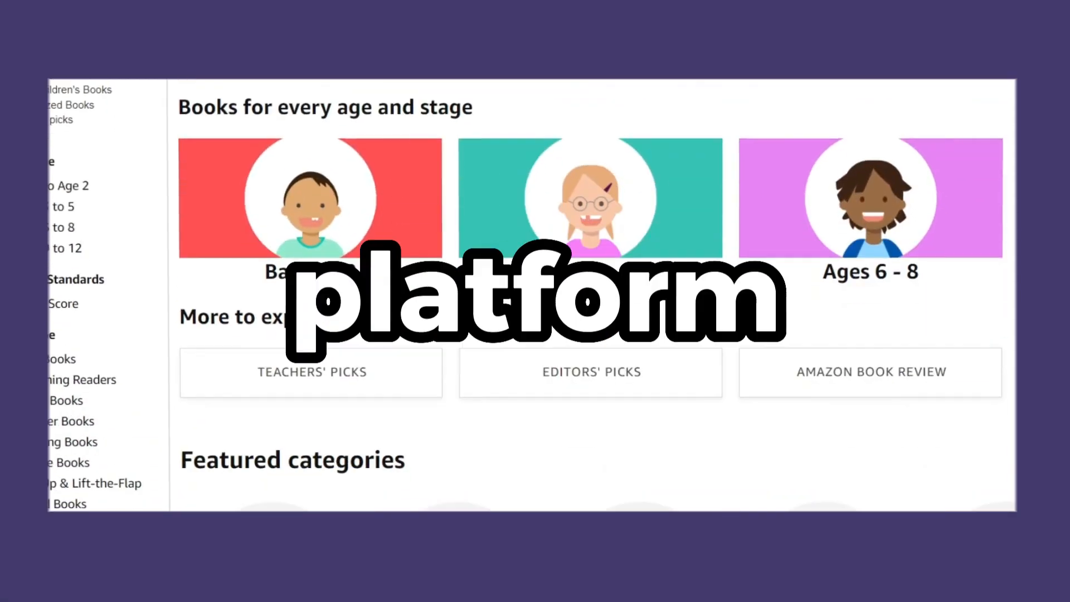
scroll(down, 3)
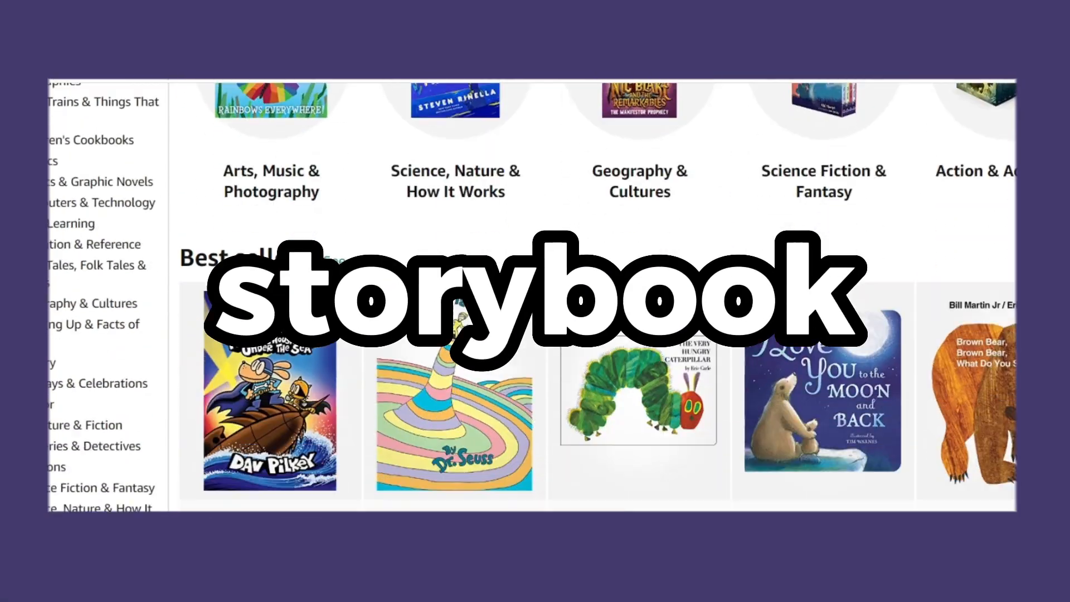
scroll(down, 3)
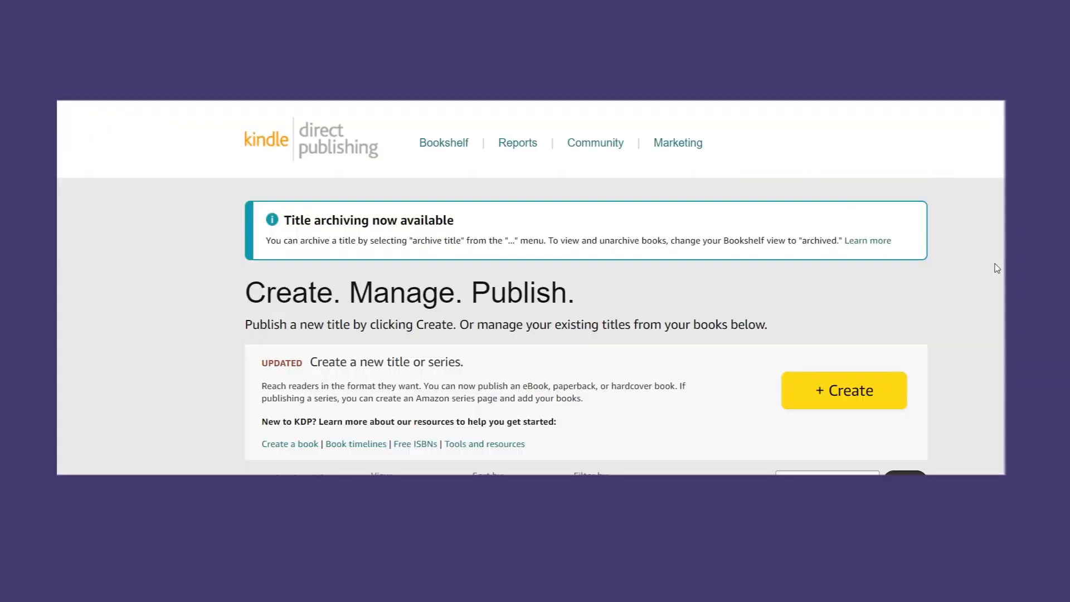
mouse_move(873, 402)
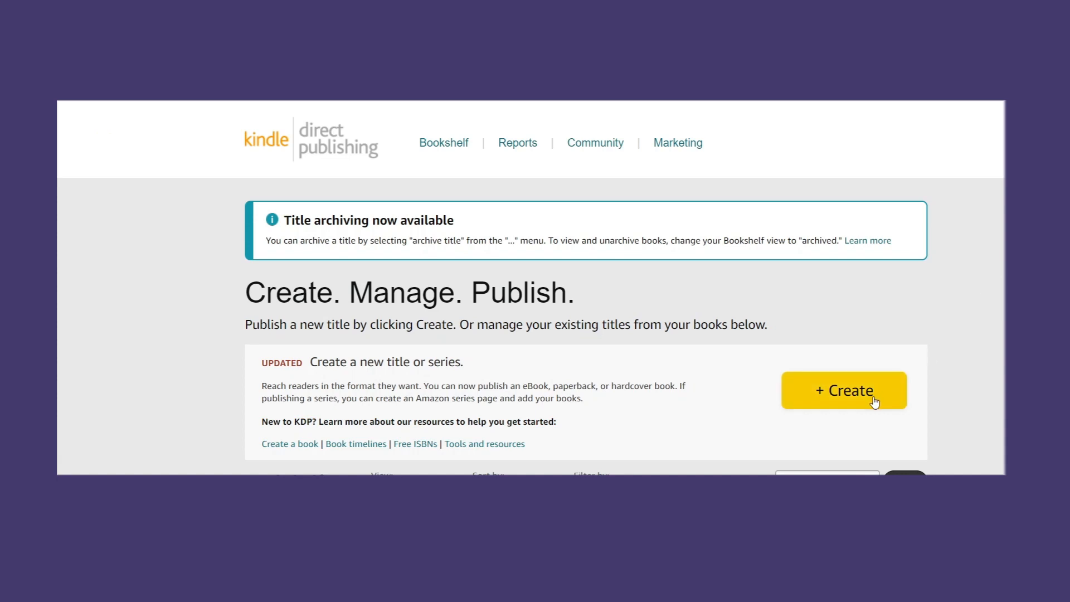
Step: Begin a new KDP title from the Bookshelf and choose the paperback format
click(844, 390)
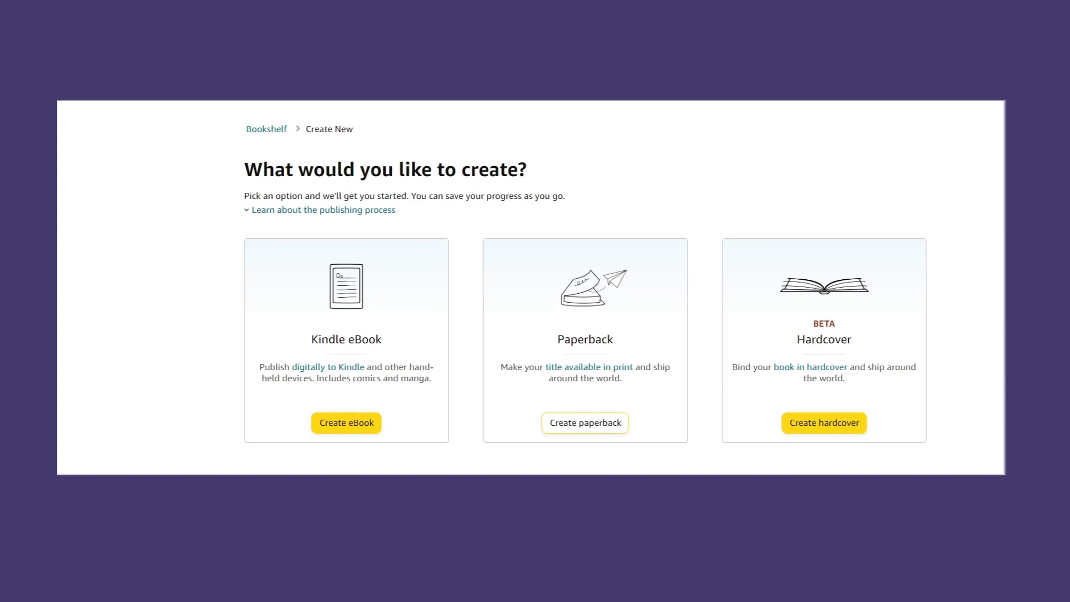
click(346, 422)
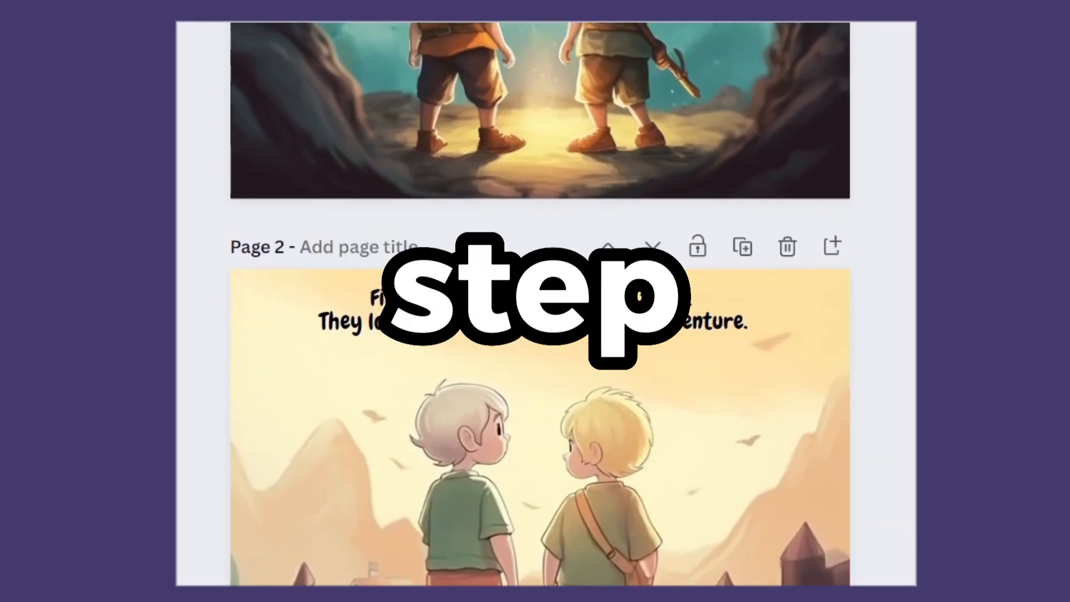
scroll(down, 3)
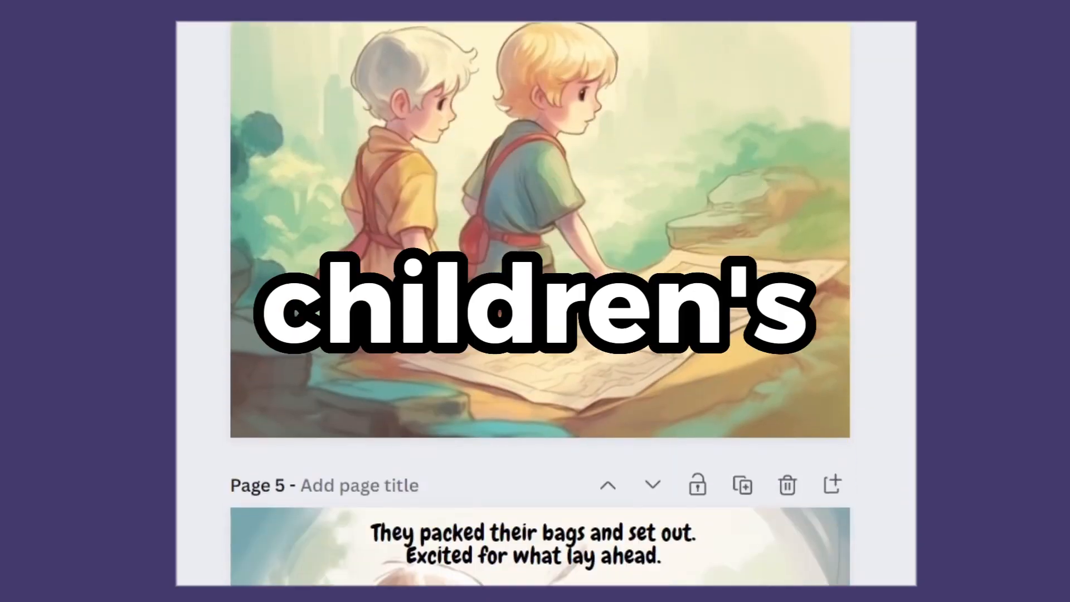
scroll(down, 3)
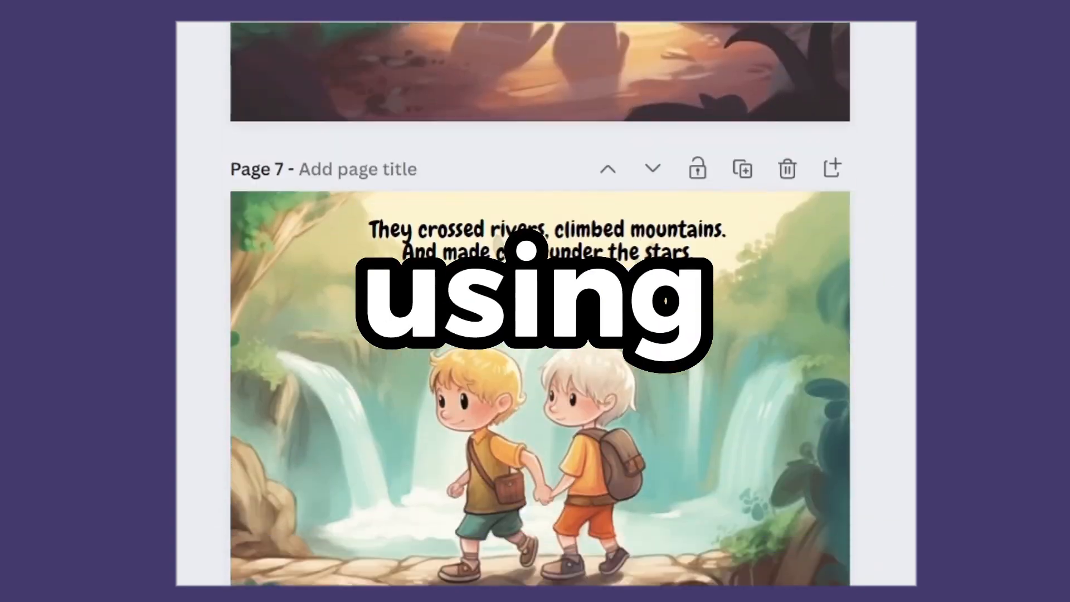